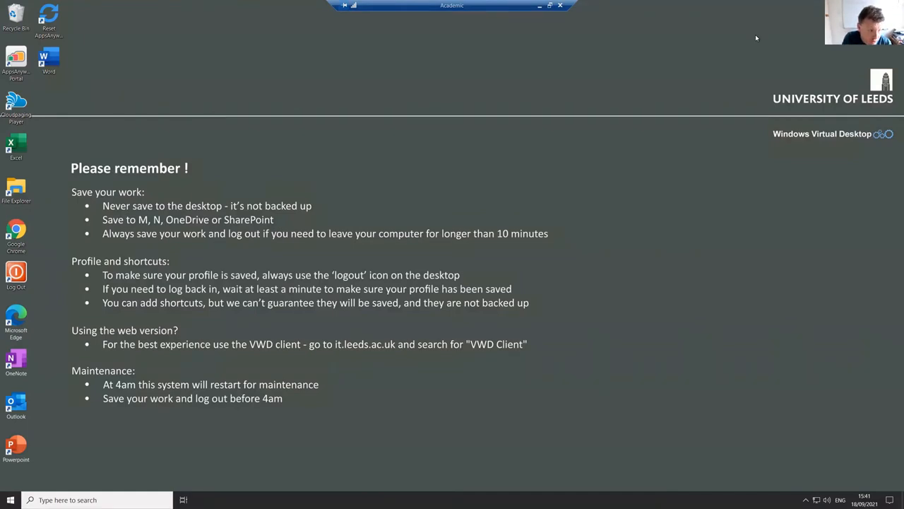
mouse_move(466, 158)
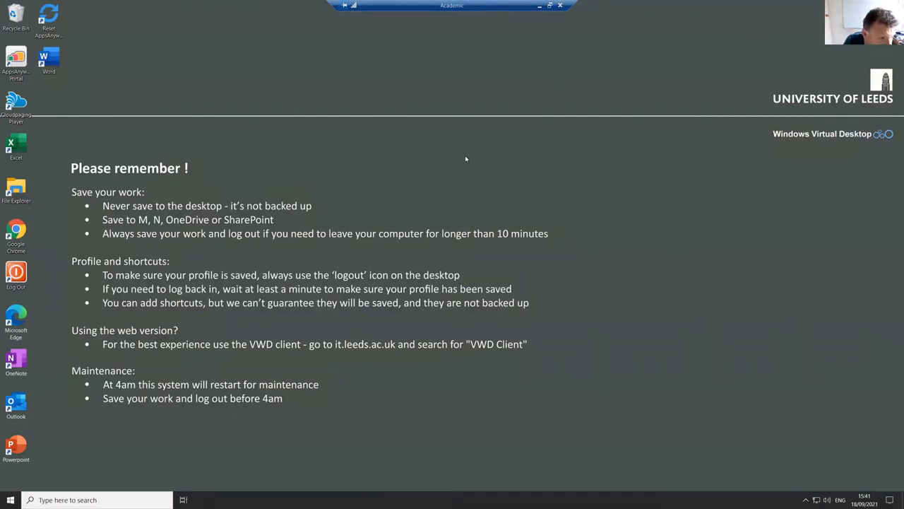
mouse_move(323, 141)
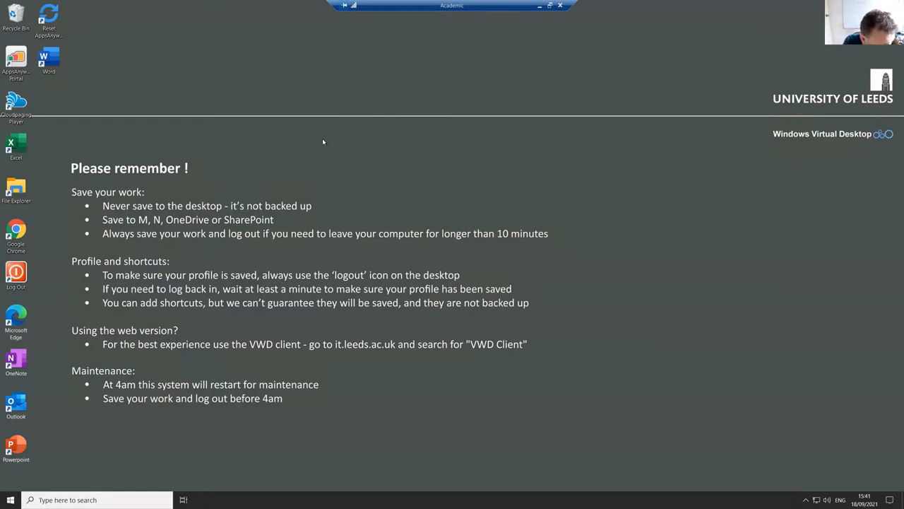
mouse_move(320, 170)
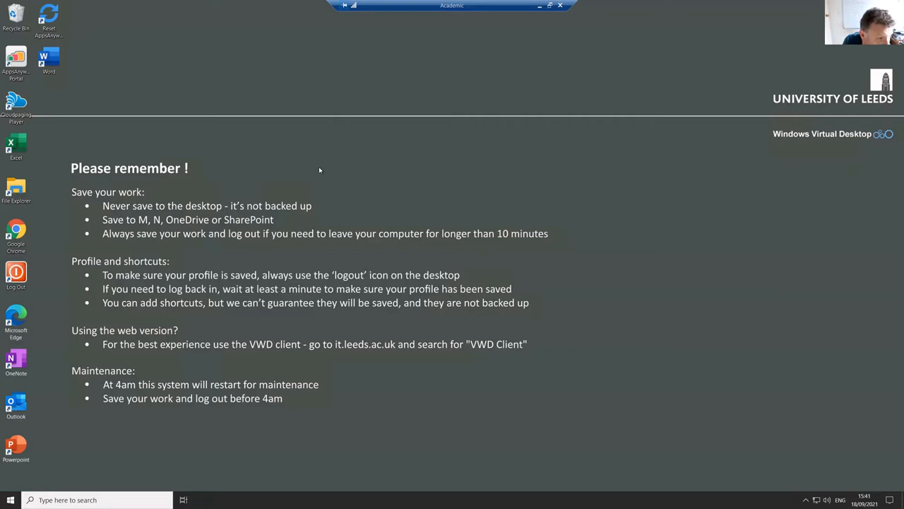
mouse_move(460, 288)
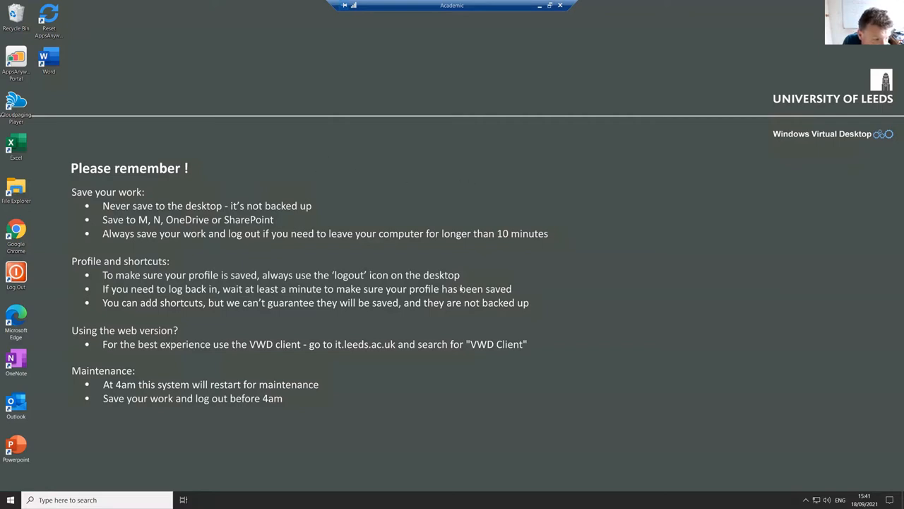
mouse_move(277, 178)
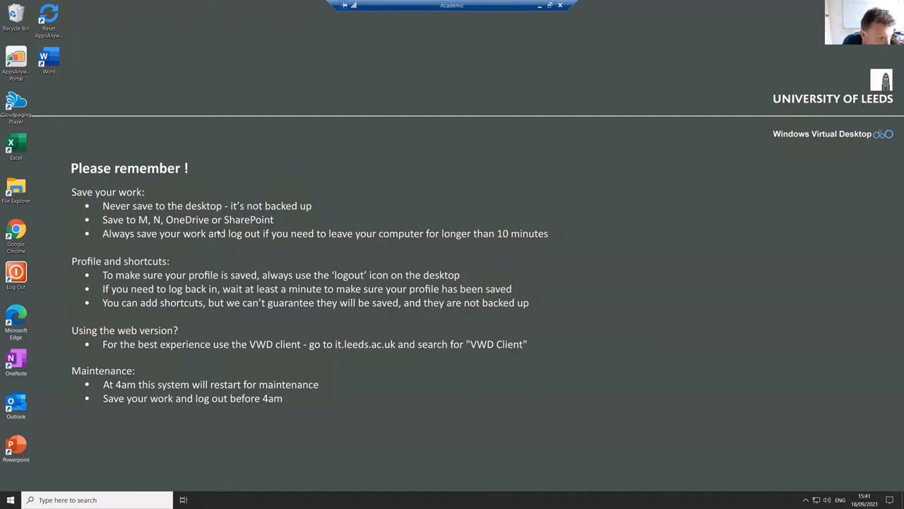
mouse_move(227, 201)
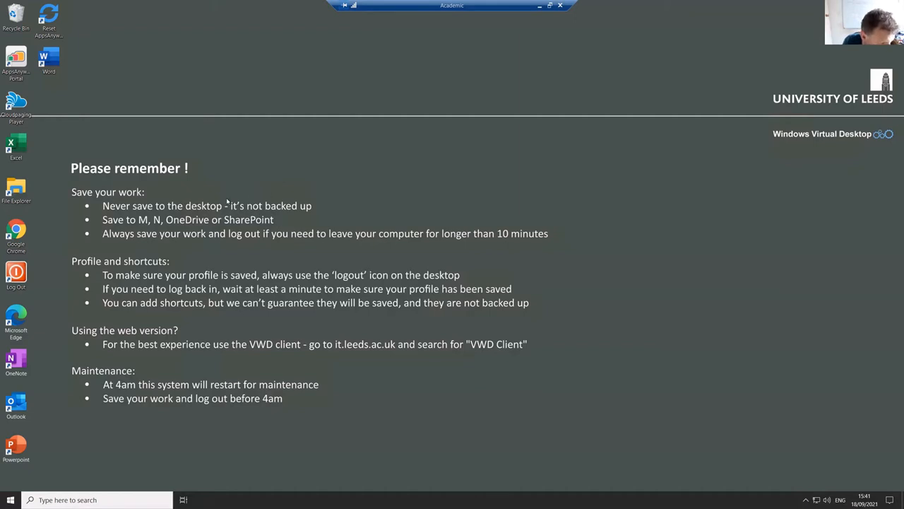
mouse_move(381, 223)
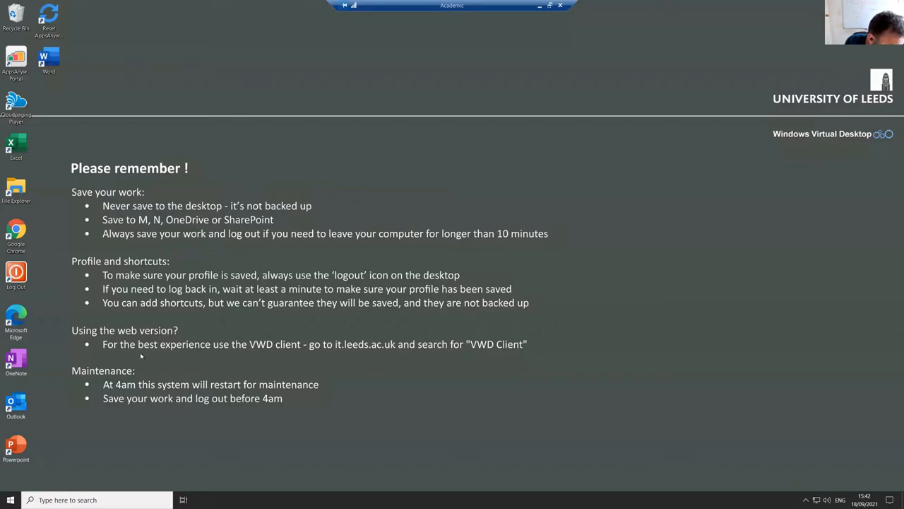
mouse_move(6, 492)
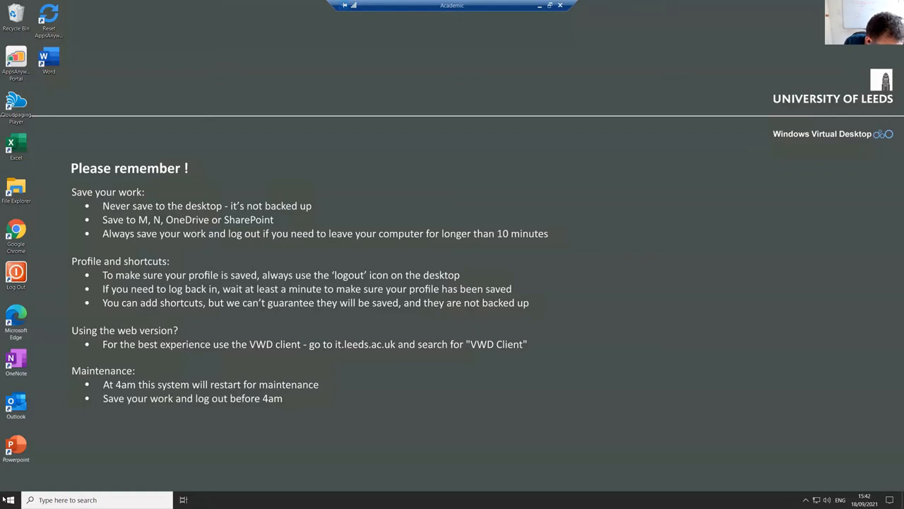
- Search the Start menu for 'spyder' to launch Spyder
click(9, 500)
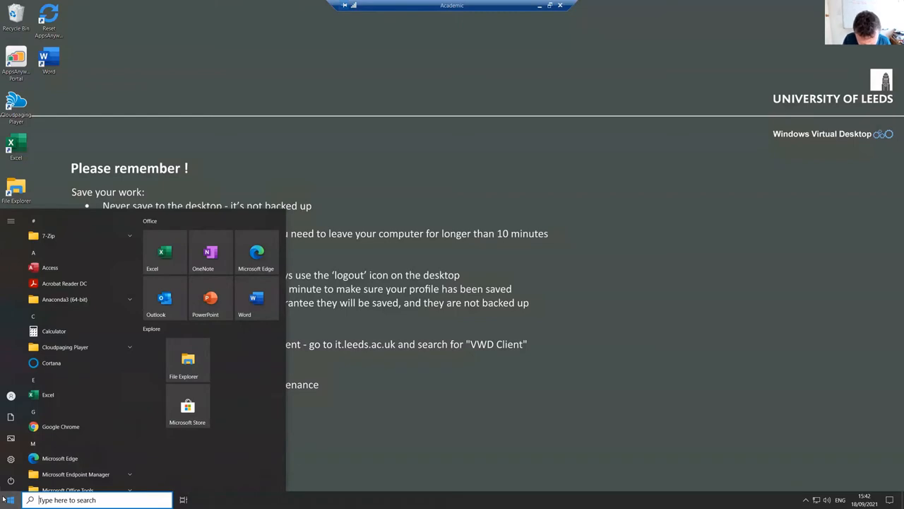
text(spyder)
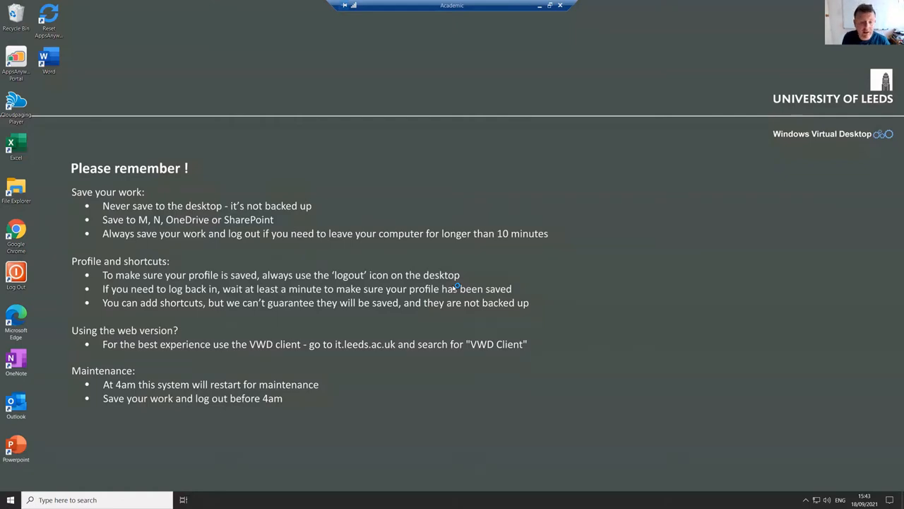
mouse_move(415, 189)
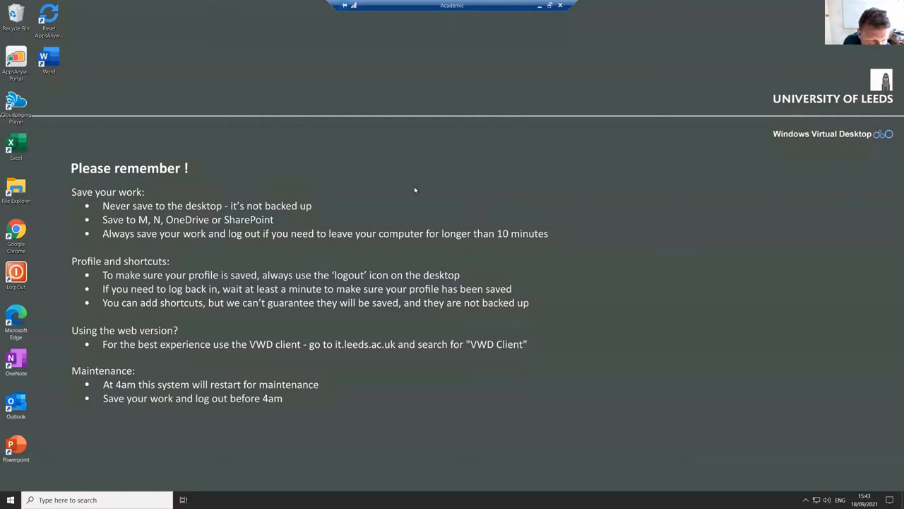
mouse_move(405, 197)
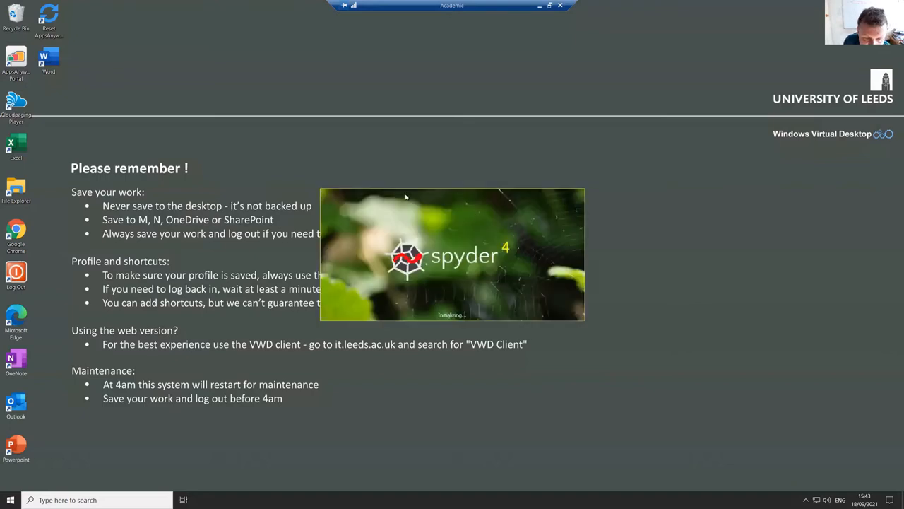
mouse_move(407, 237)
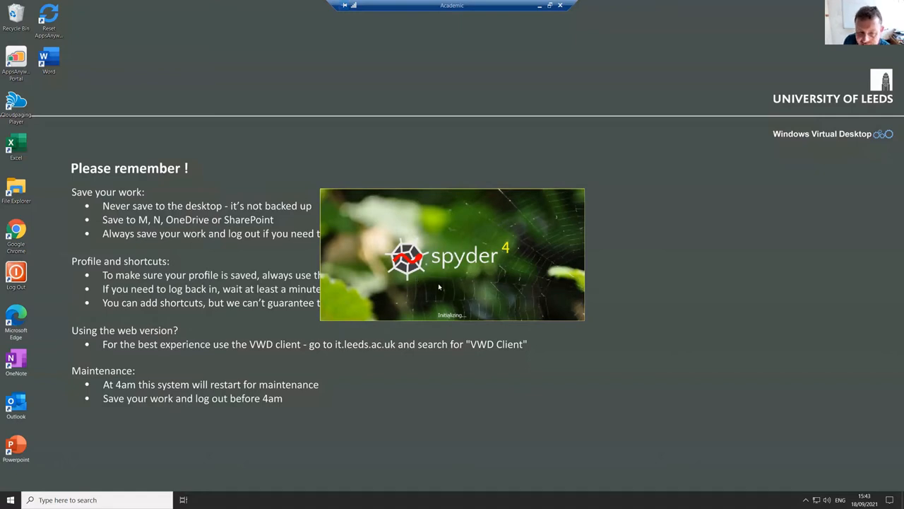
mouse_move(438, 286)
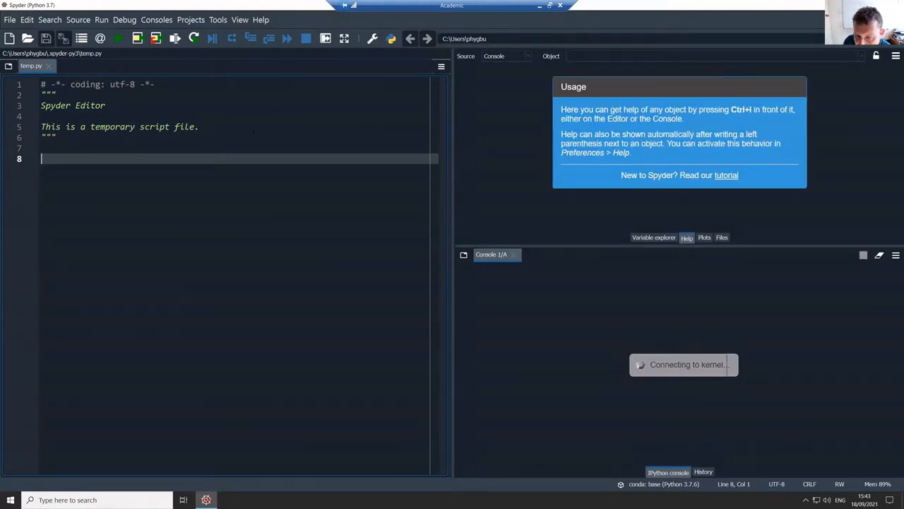
mouse_move(565, 377)
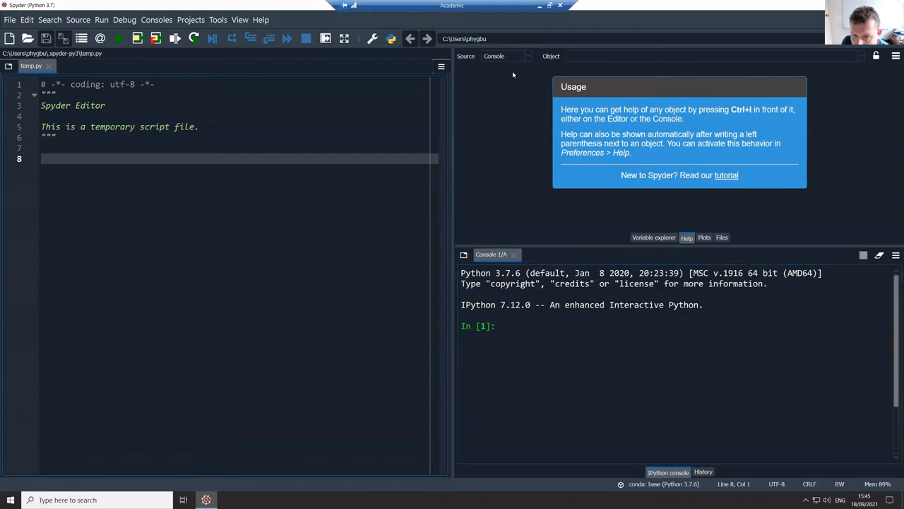
mouse_move(856, 220)
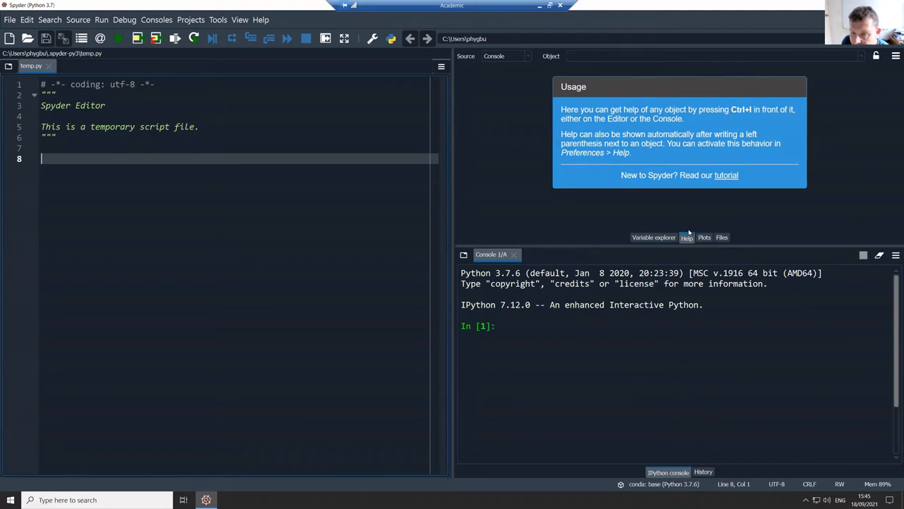
mouse_move(582, 167)
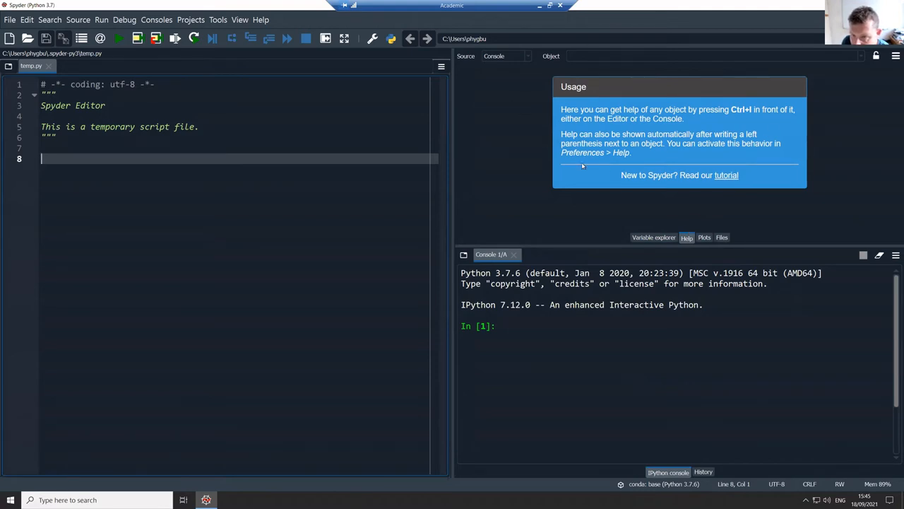
mouse_move(777, 200)
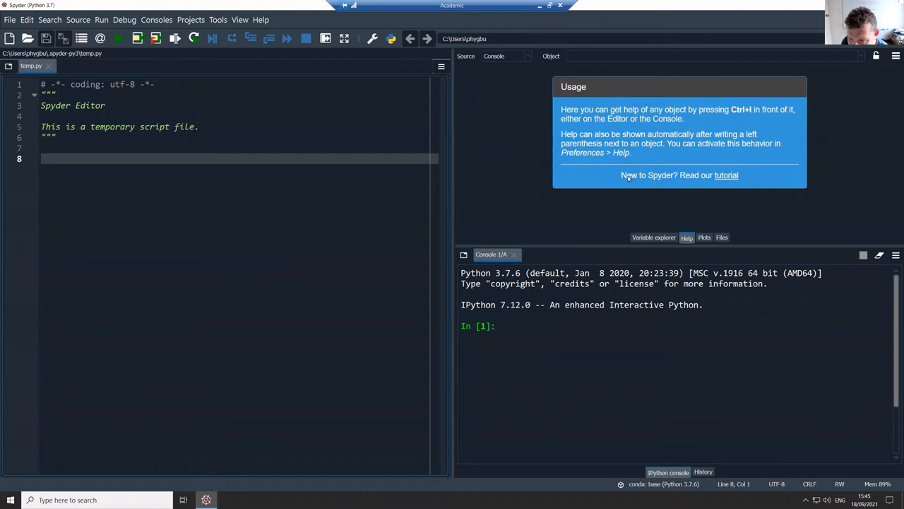
click(652, 238)
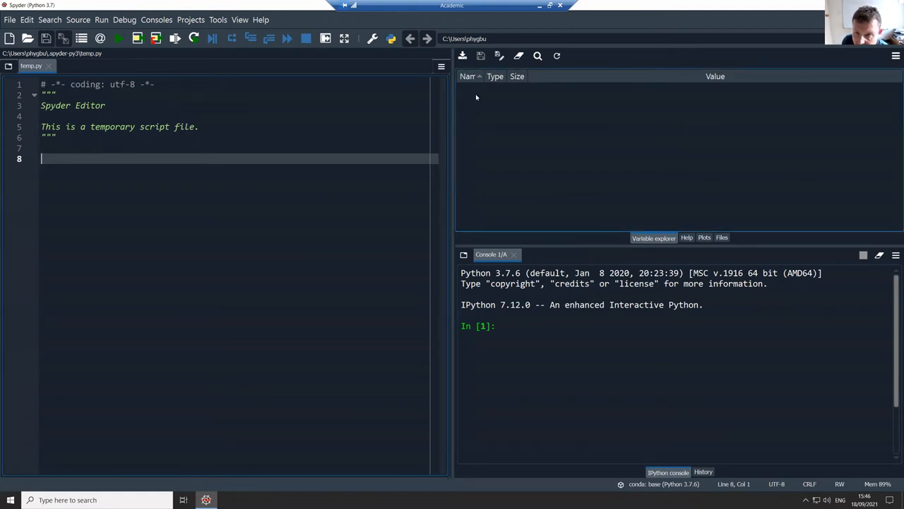
mouse_move(566, 86)
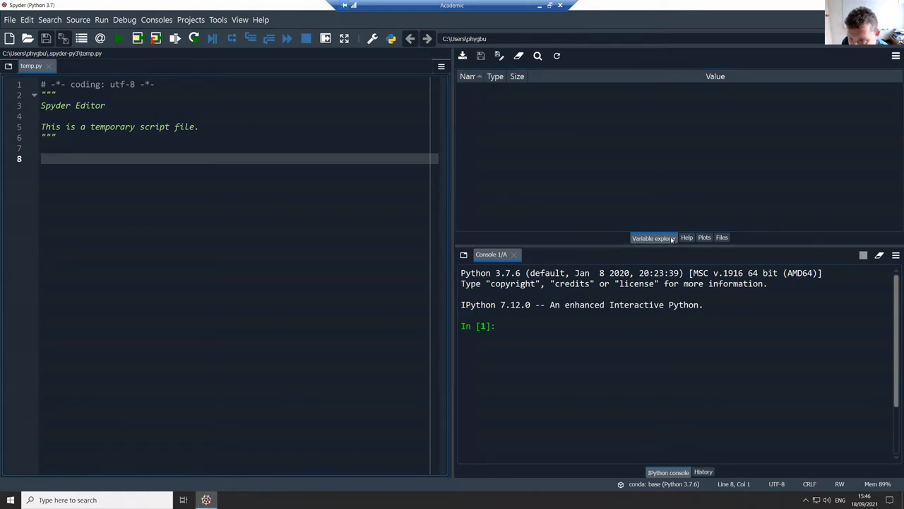
- Evaluate 3+5 to get 8 in the IPython console and assign x=3
click(537, 56)
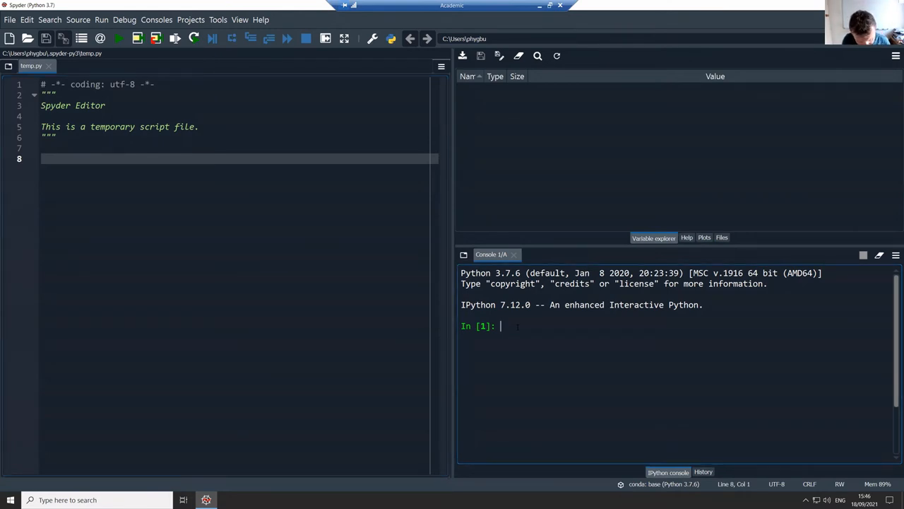
text(3+)
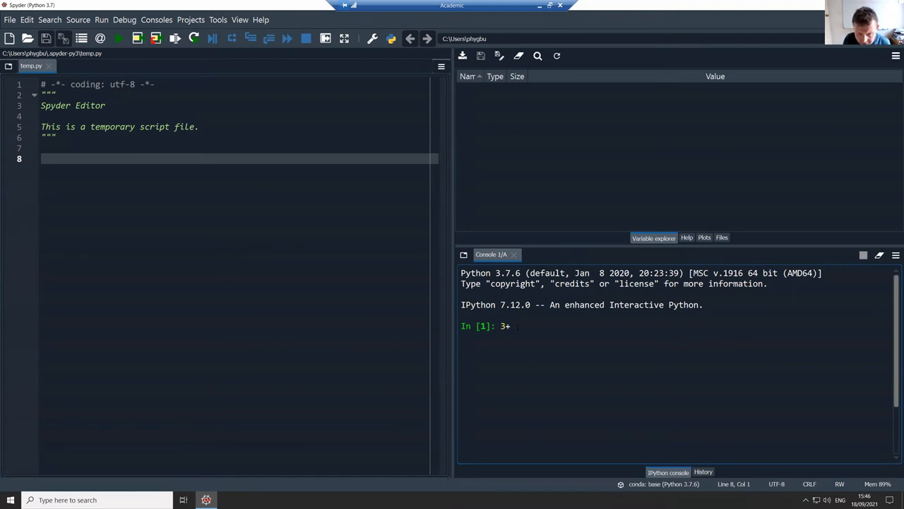
text(5)
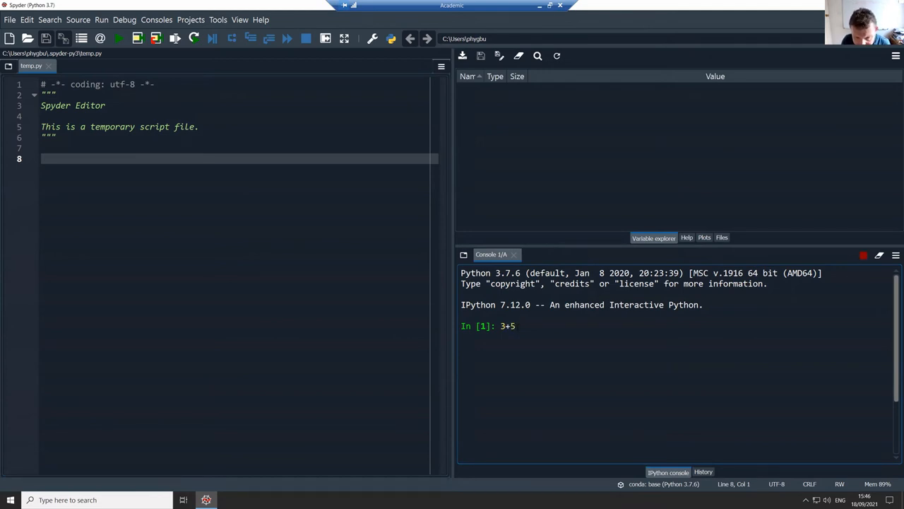
key(Return)
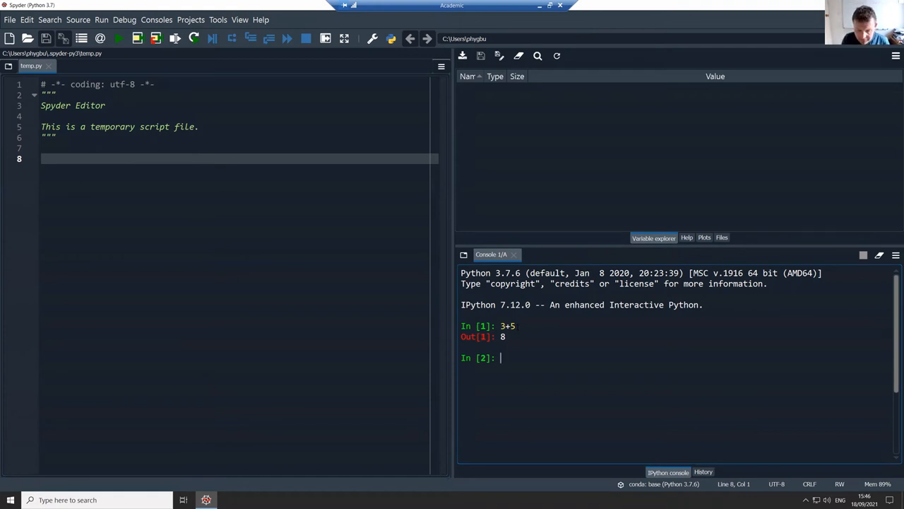
text(x=3)
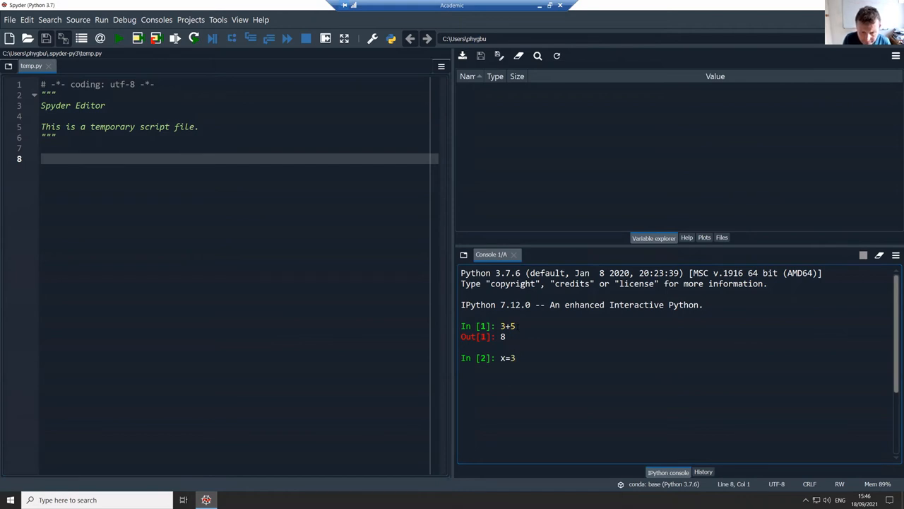
key(Return)
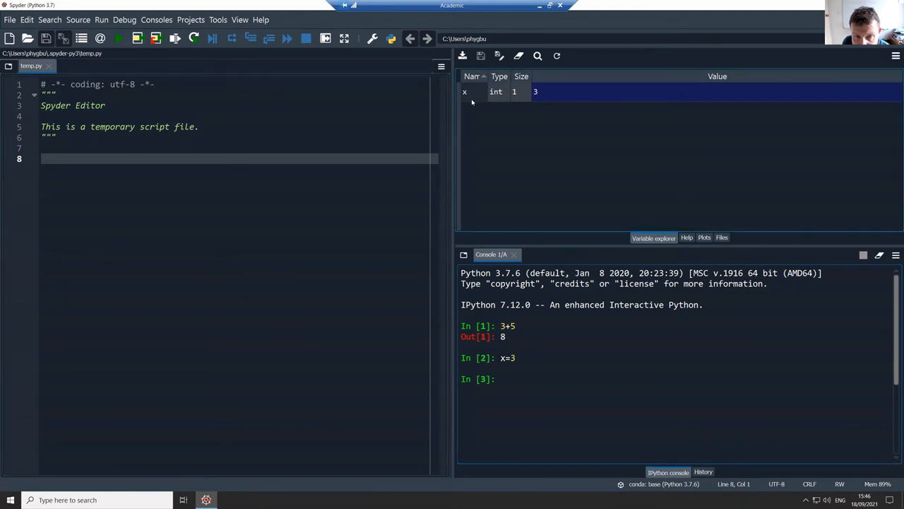
mouse_move(550, 91)
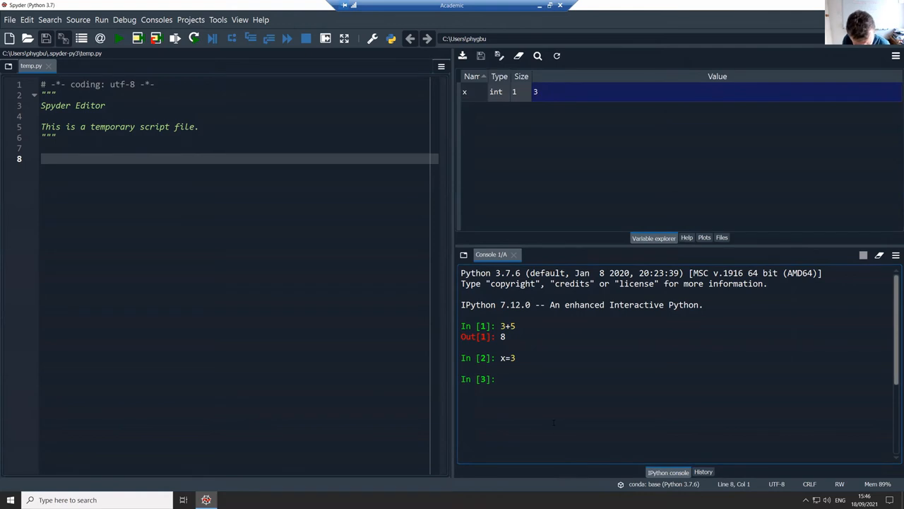
- Assign y=7.25 and z=x/y so x, y and z appear in the Variable Explorer
text(y)
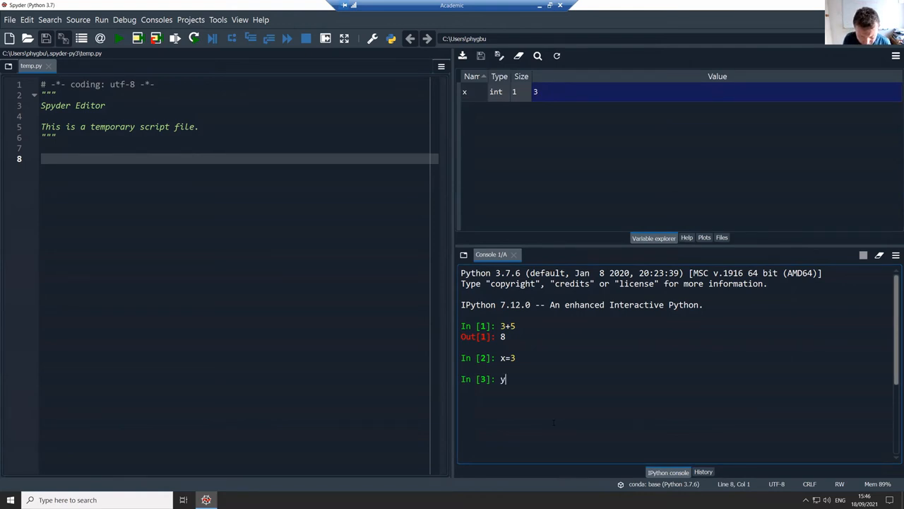
text(=)
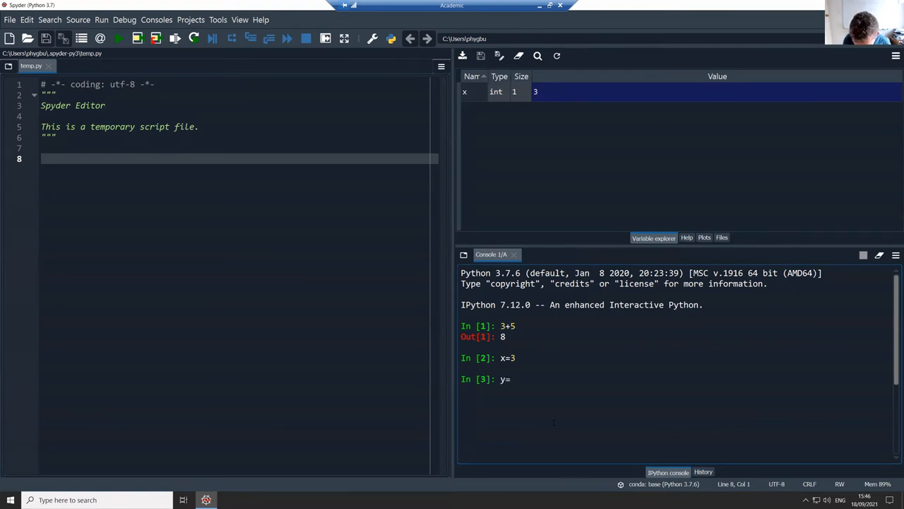
text(7.25)
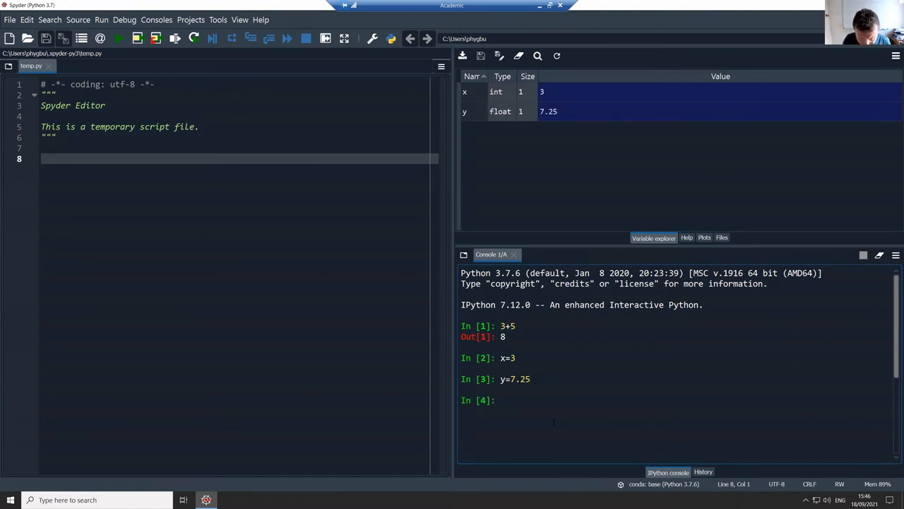
text(z=)
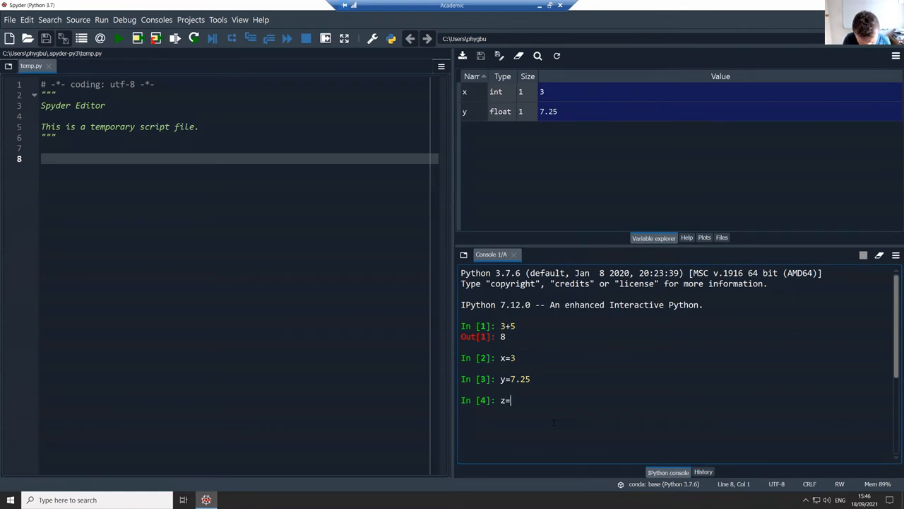
text(x/y)
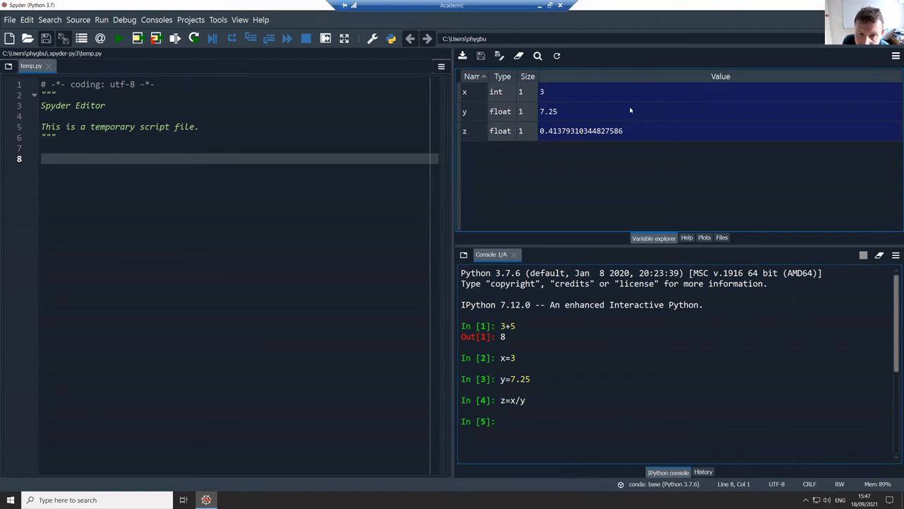
mouse_move(587, 102)
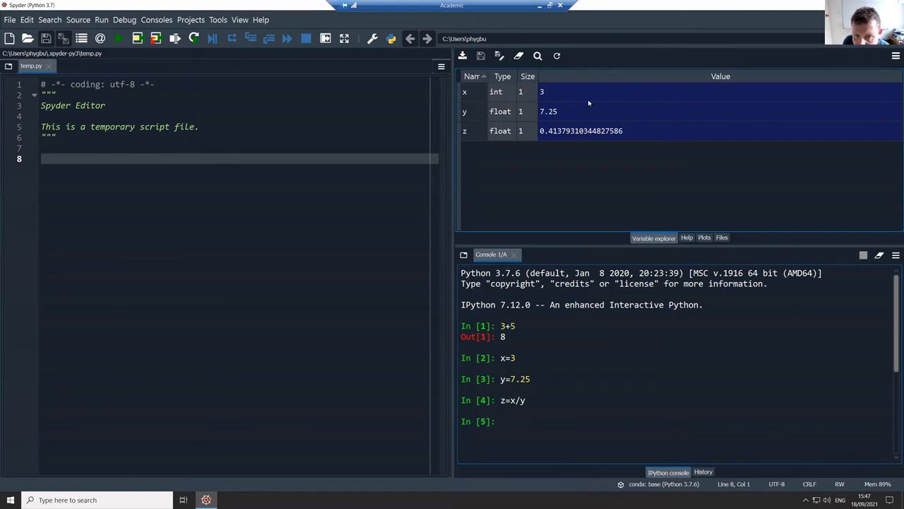
mouse_move(657, 137)
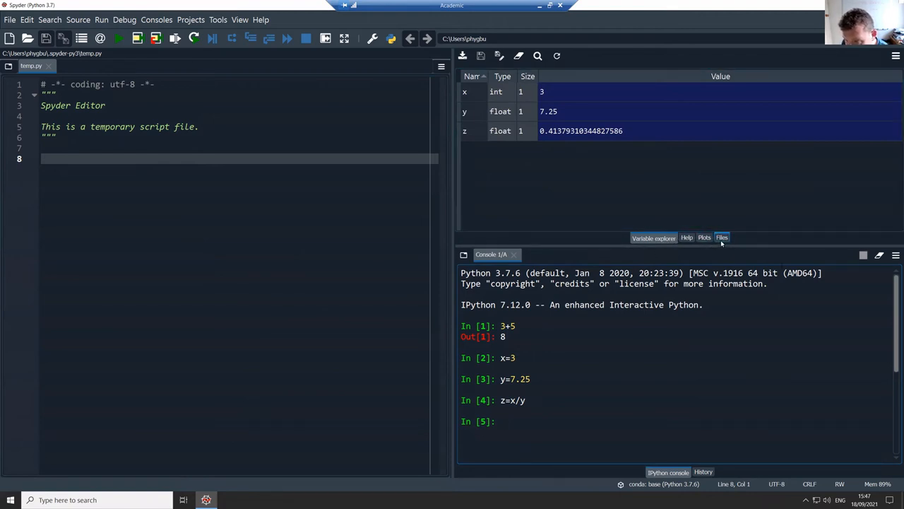
- Switch to the Files pane and browse into a different working directory
click(721, 238)
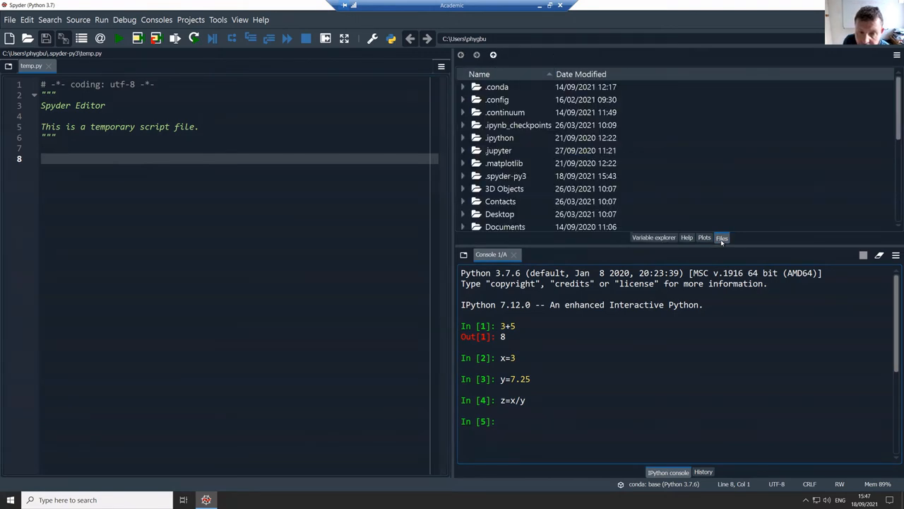
click(497, 86)
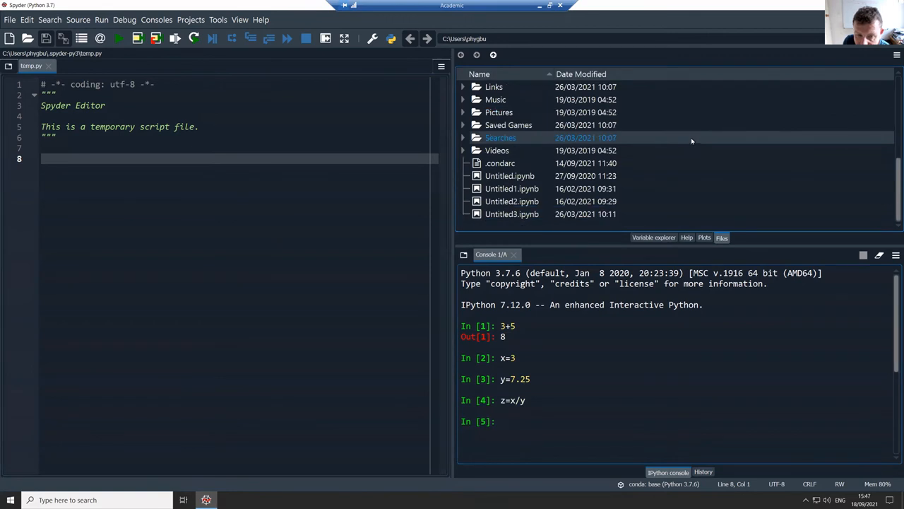
click(510, 176)
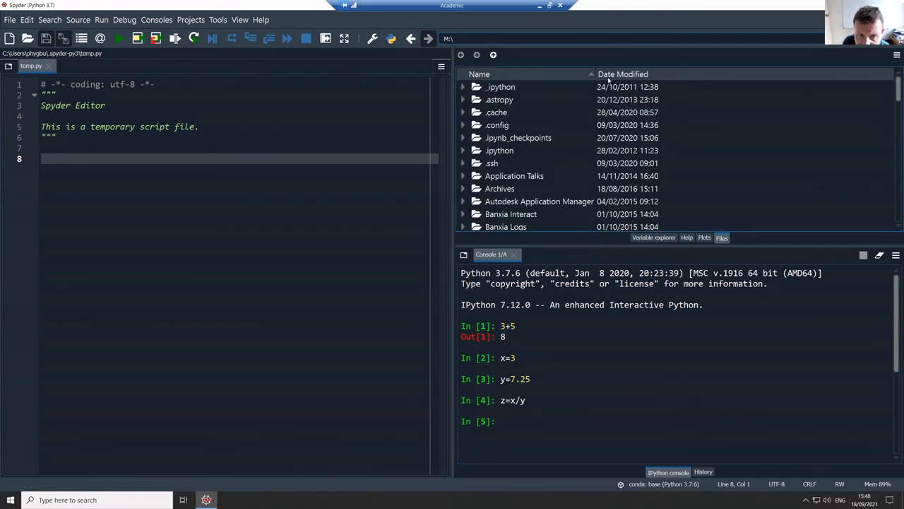
- Expand the Python Scripts folder and select recursive fibonacci.py, then simple plot.py
click(500, 149)
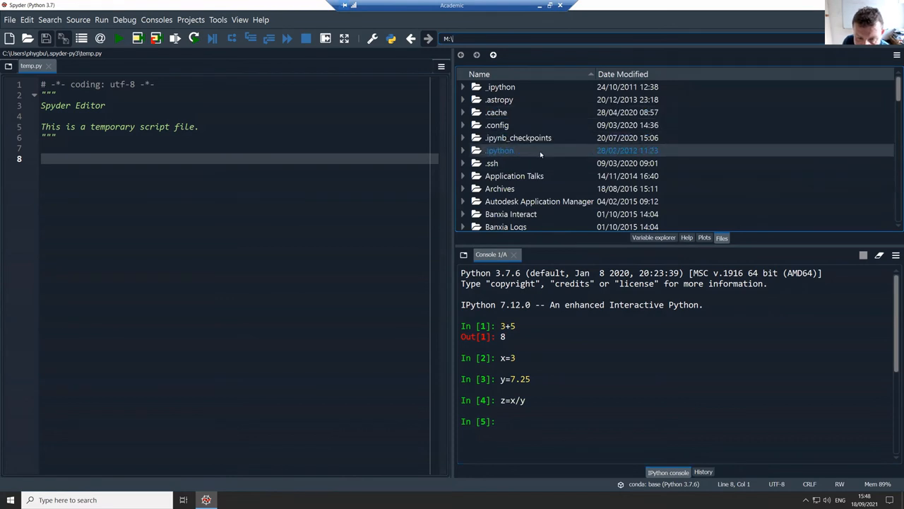
scroll(down, 3)
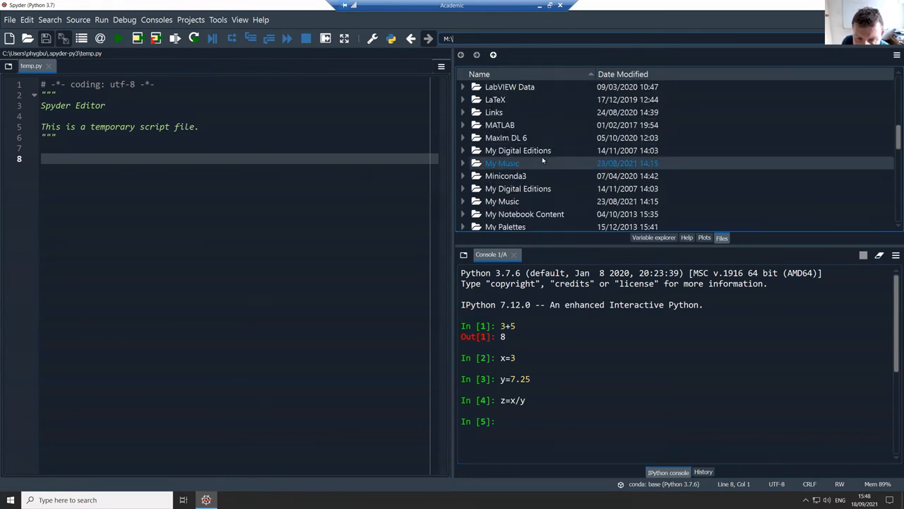
scroll(down, 3)
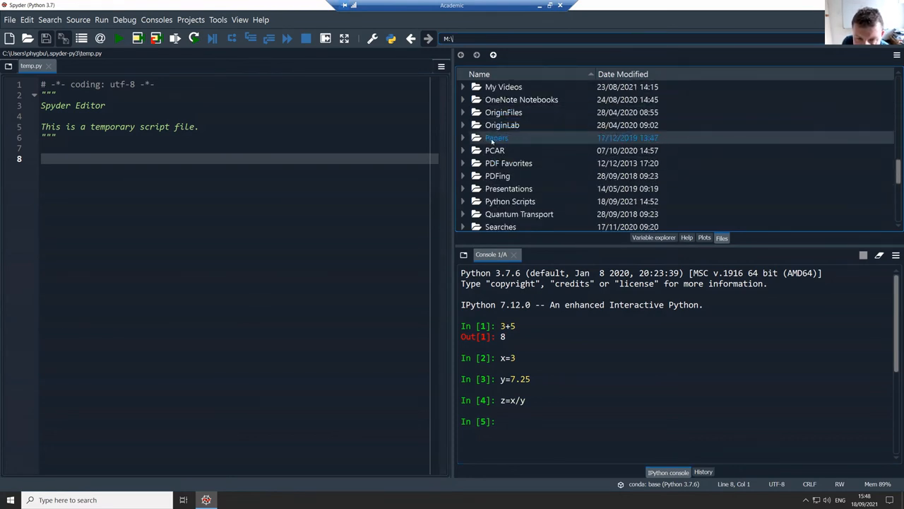
click(464, 201)
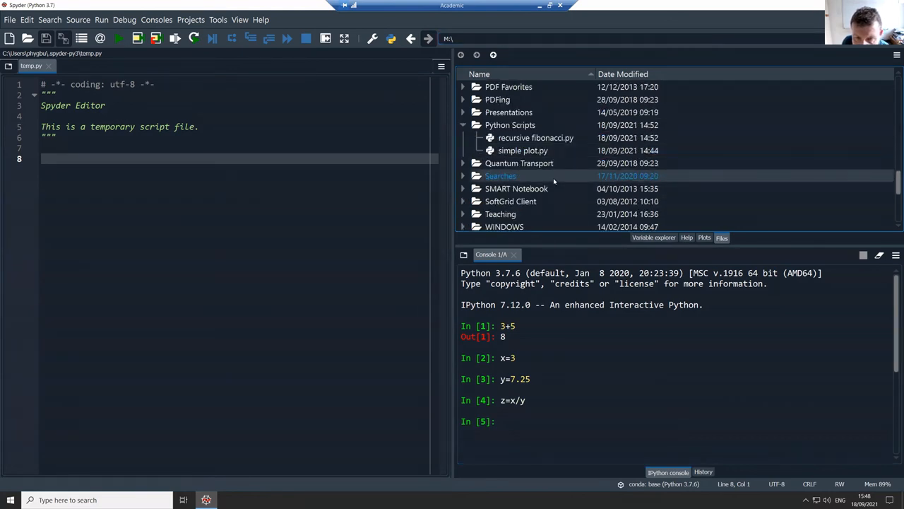
click(535, 138)
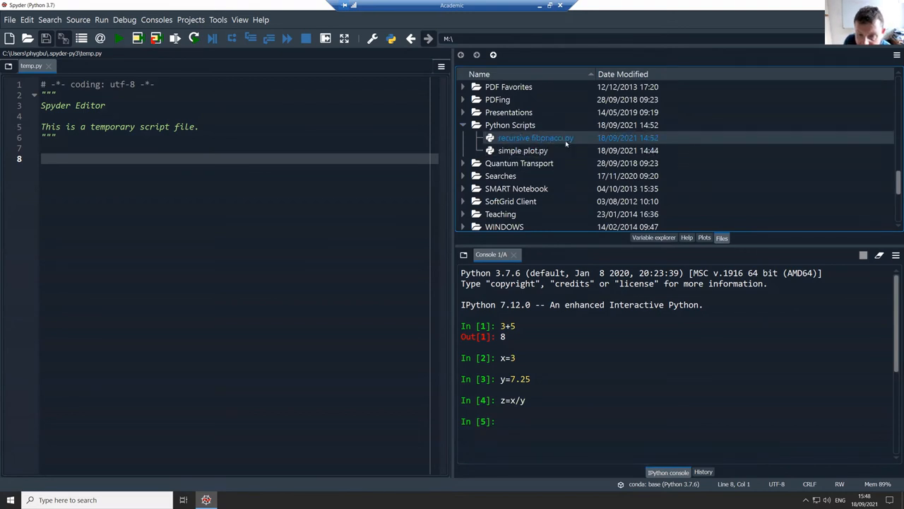
mouse_move(573, 140)
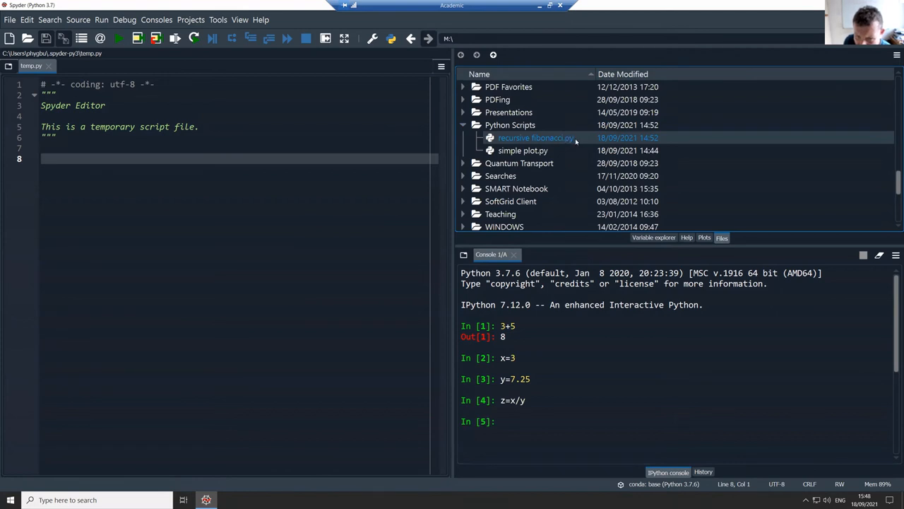
mouse_move(568, 139)
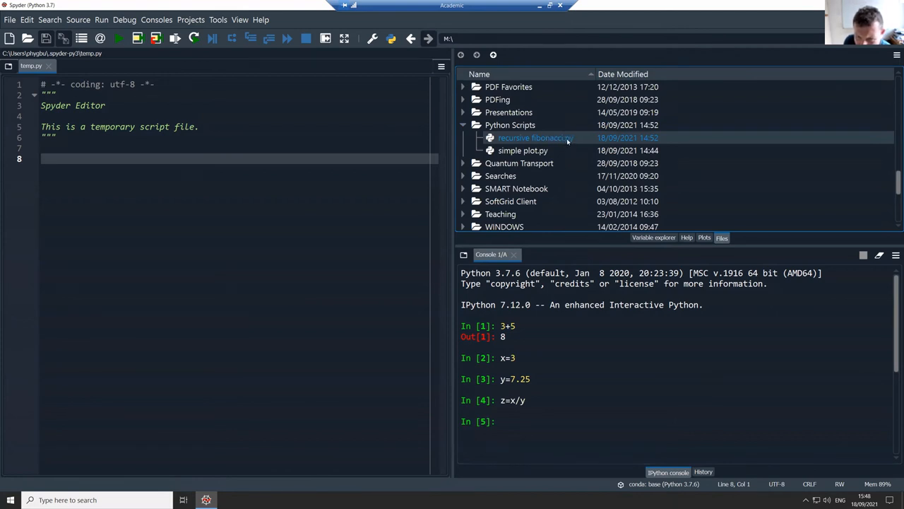
mouse_move(538, 149)
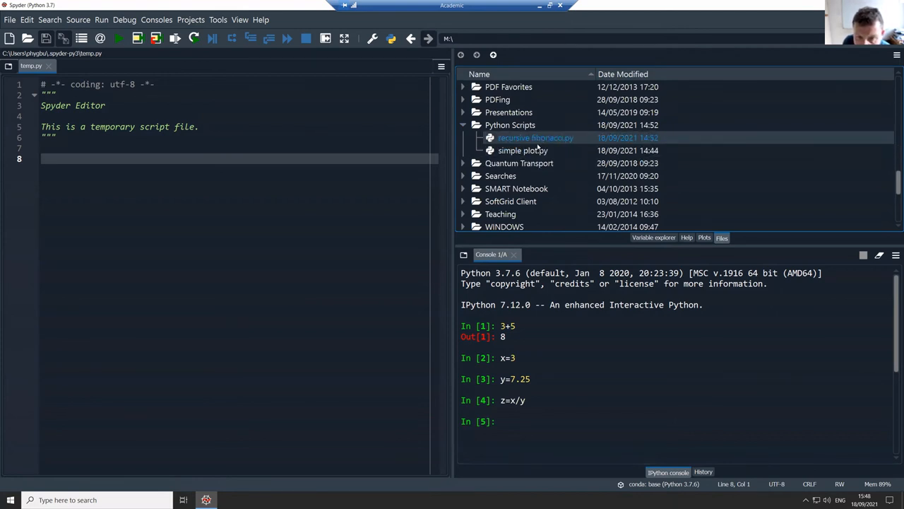
mouse_move(539, 167)
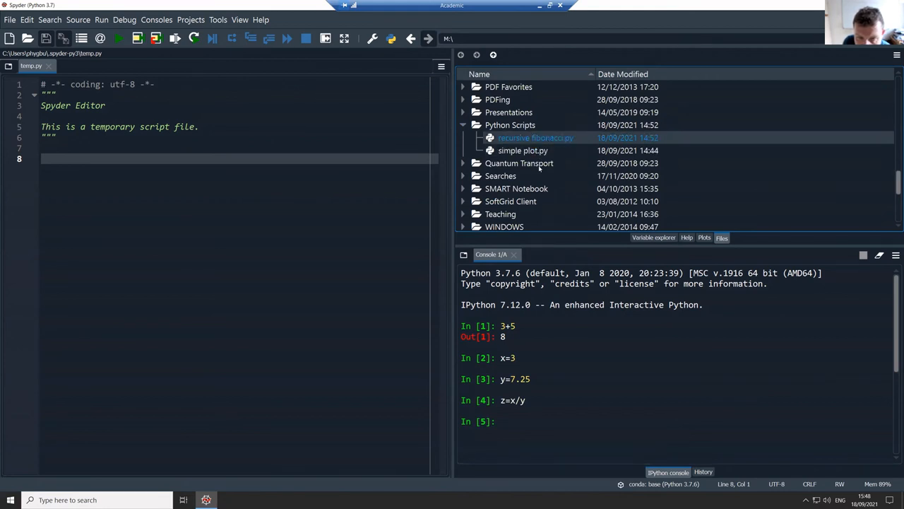
click(523, 149)
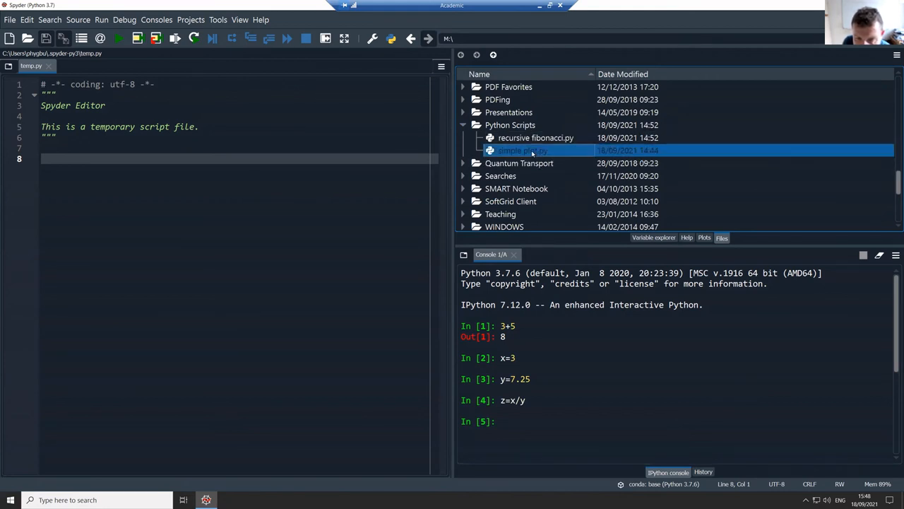
- Open simple plot.py and recursive fibonacci.py as editor tabs
double_click(523, 150)
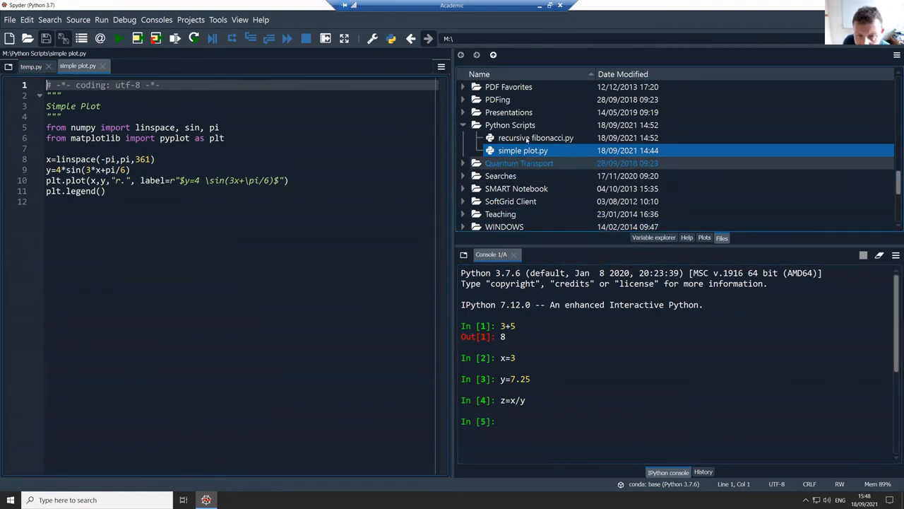
double_click(535, 138)
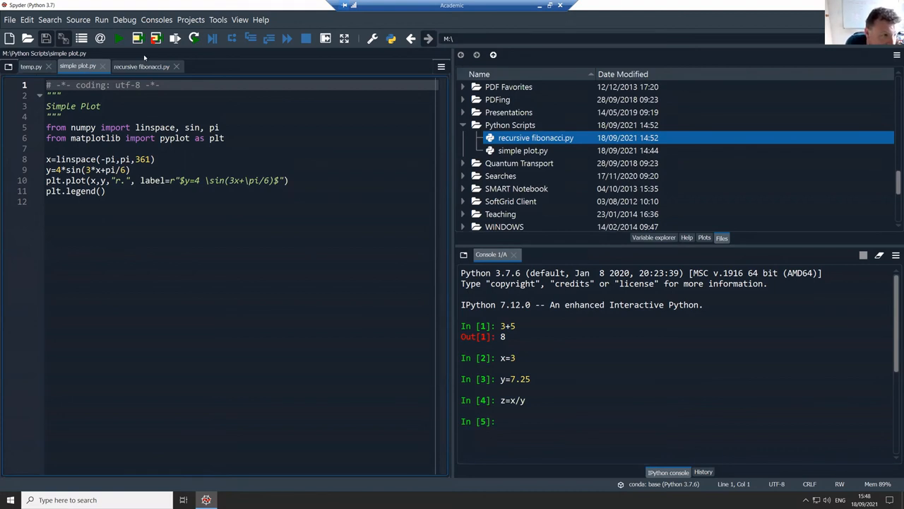
mouse_move(119, 40)
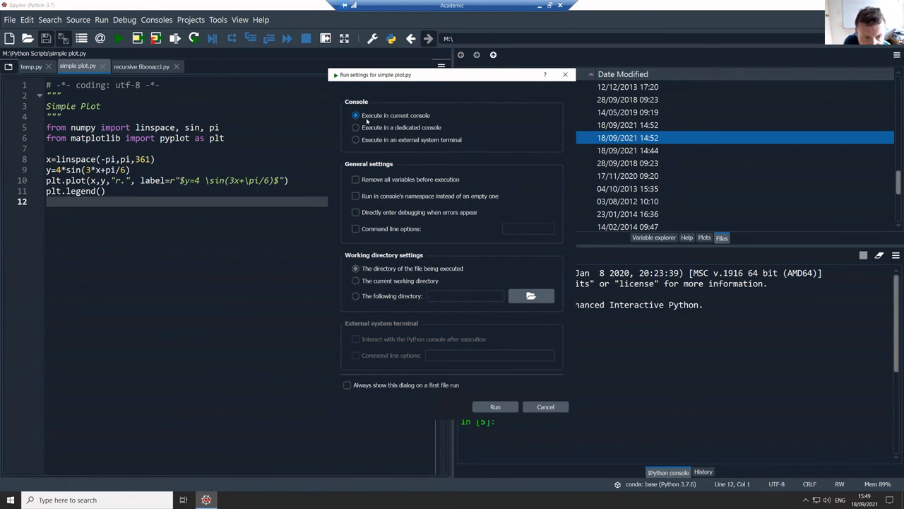
mouse_move(490, 167)
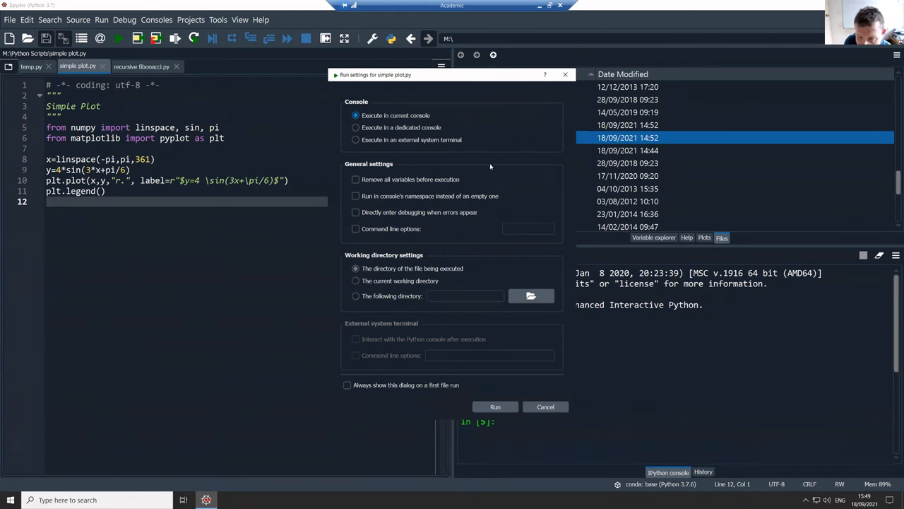
mouse_move(514, 260)
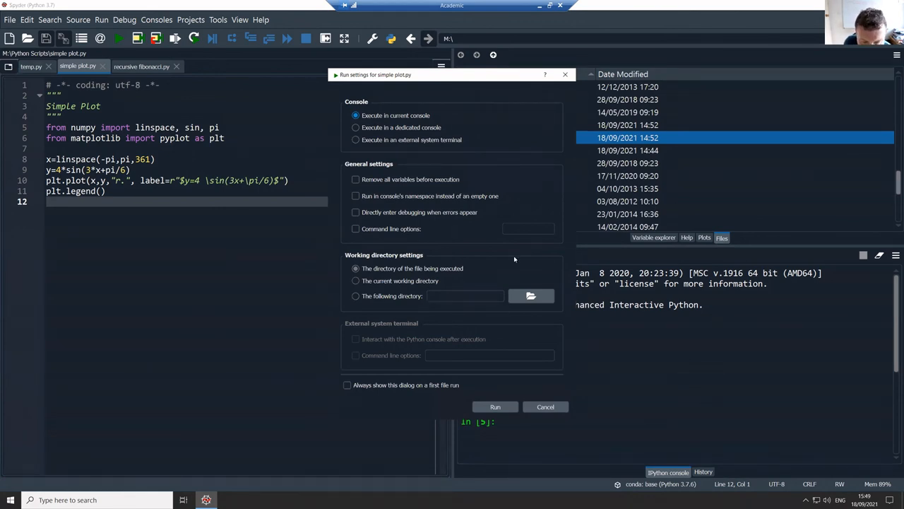
mouse_move(493, 390)
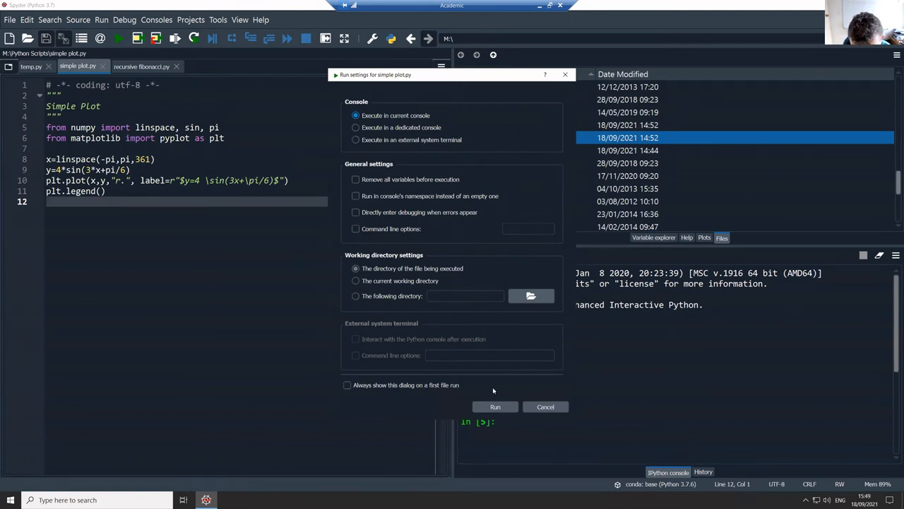
- Run simple plot.py in the current console, keeping 'Execute in current console'
click(494, 407)
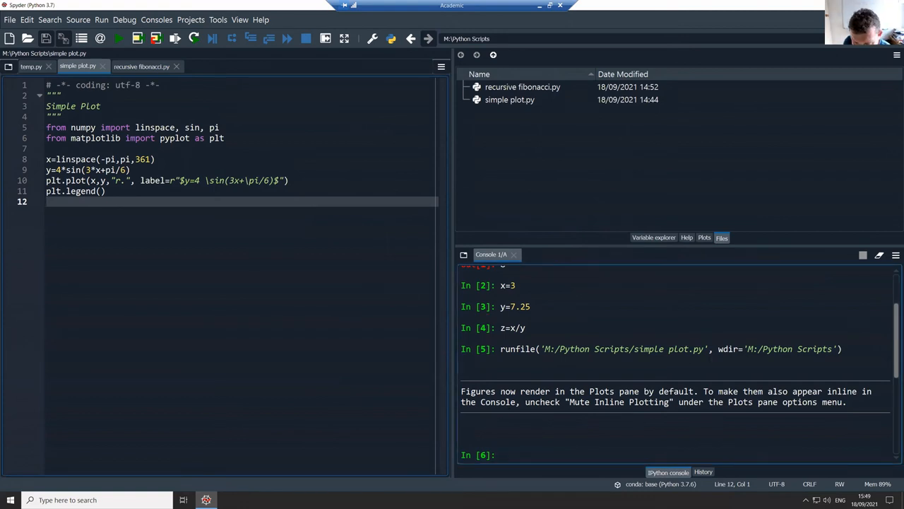
- View the sine plot, change the marker 'r.' to 'g.' and rerun to redraw it in green
click(703, 237)
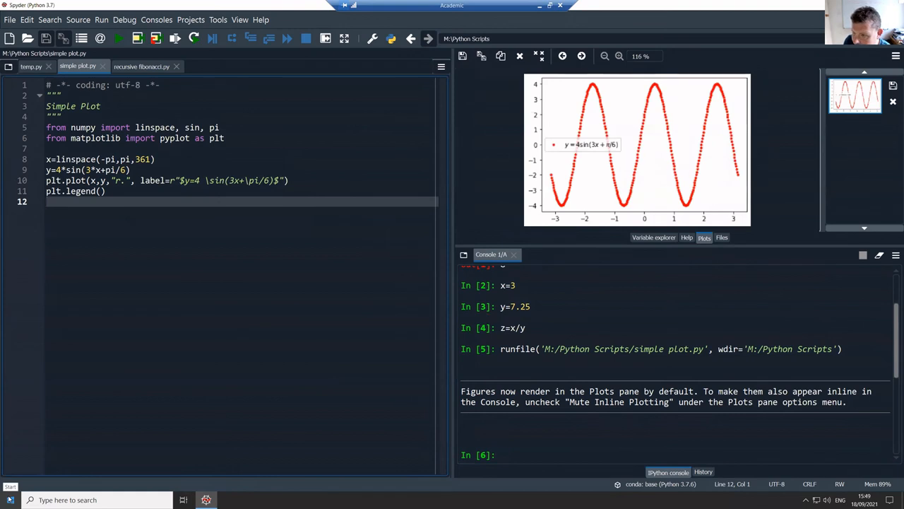
mouse_move(11, 310)
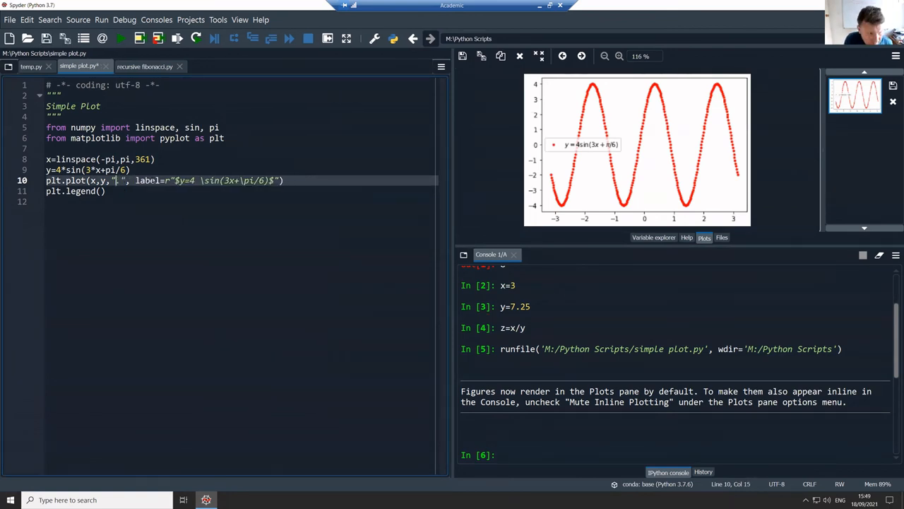
text(g)
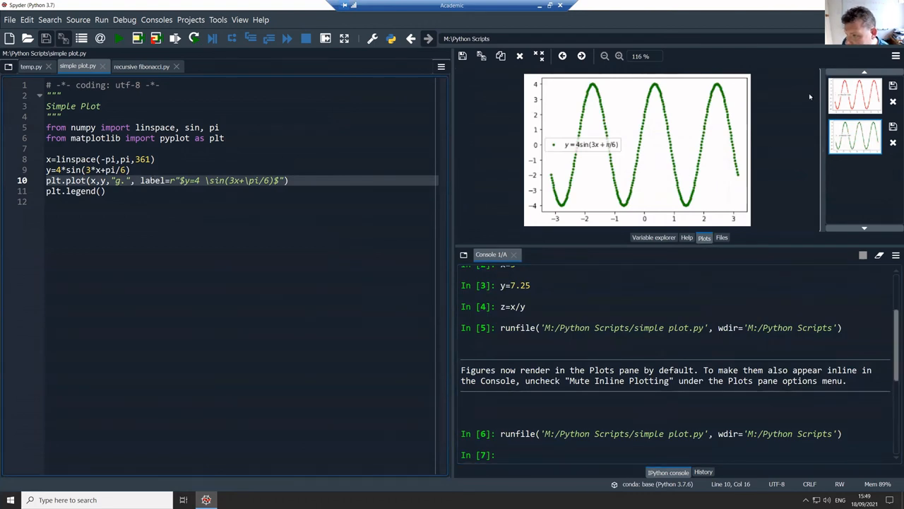
click(855, 96)
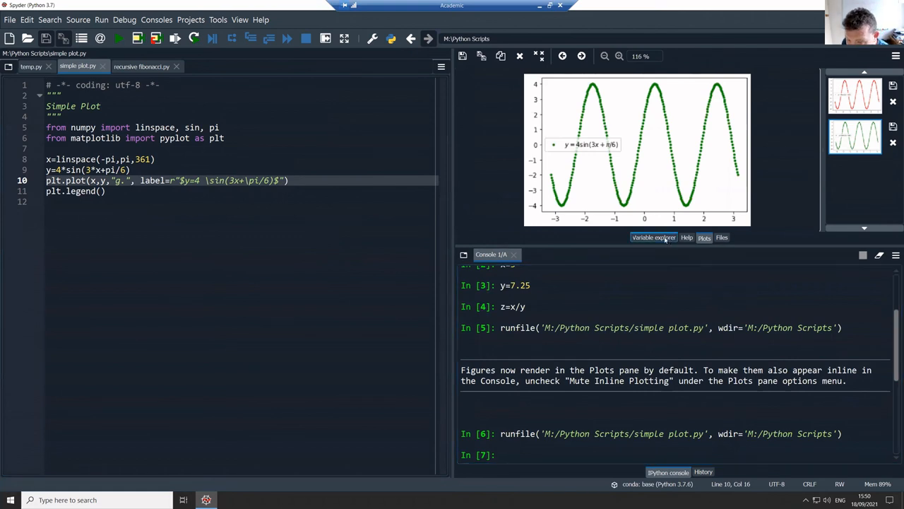
- Show the Variable Explorer listing pi, z and the 361-element x and y arrays
click(653, 237)
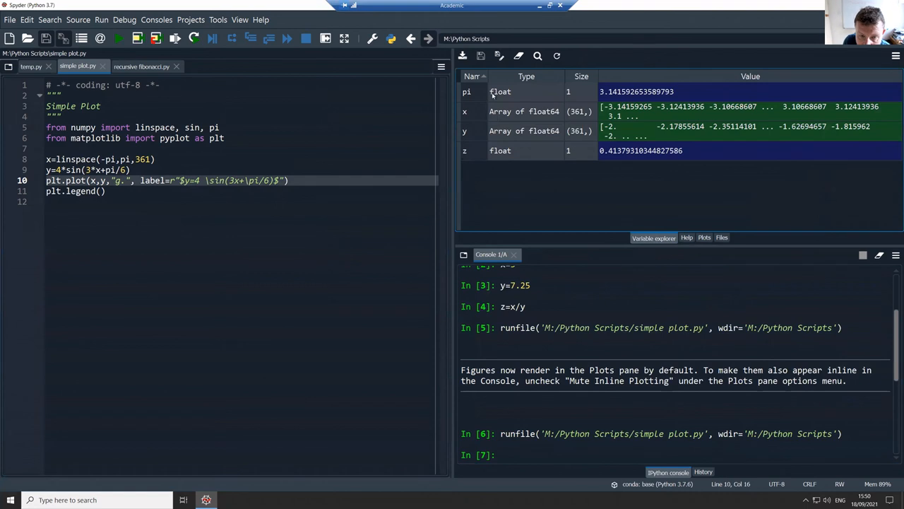
mouse_move(469, 131)
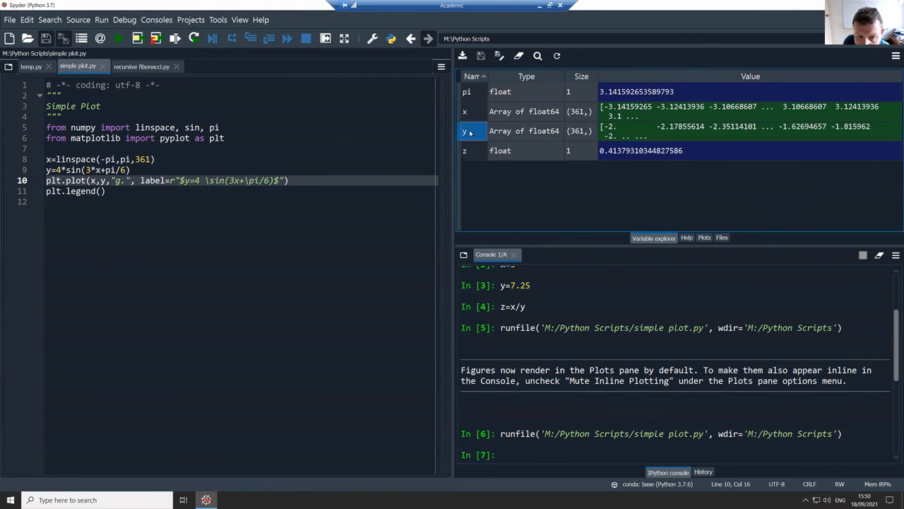
double_click(464, 130)
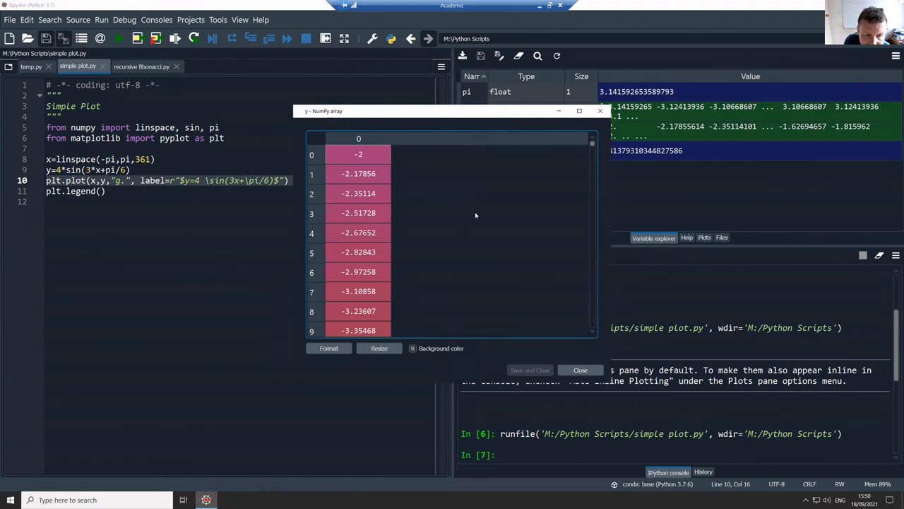
mouse_move(457, 184)
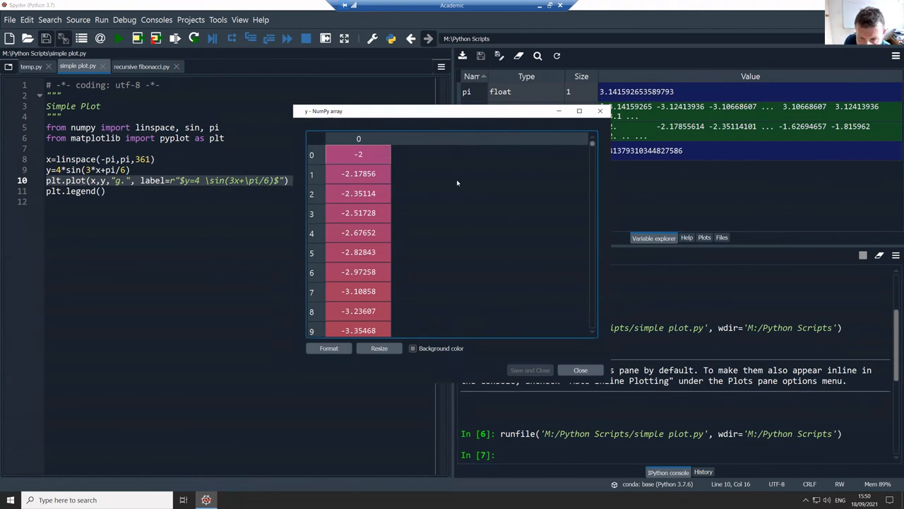
scroll(down, 3)
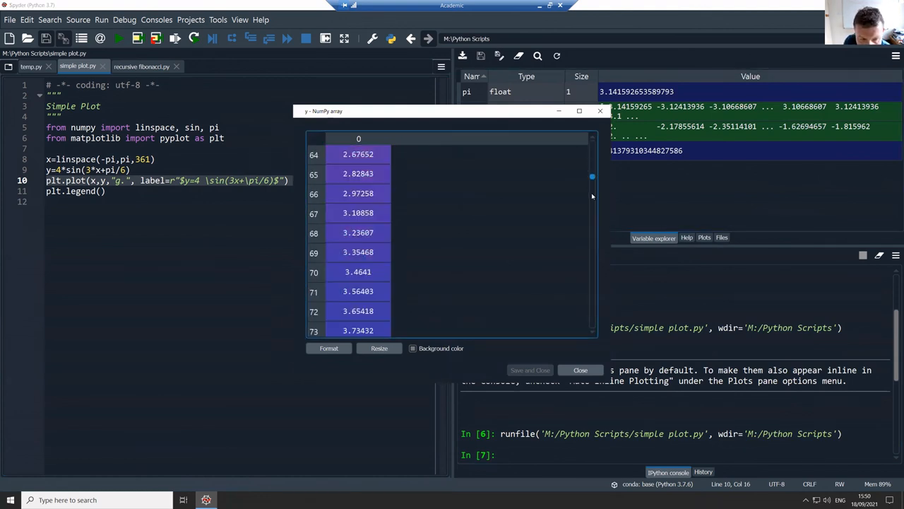
scroll(down, 3)
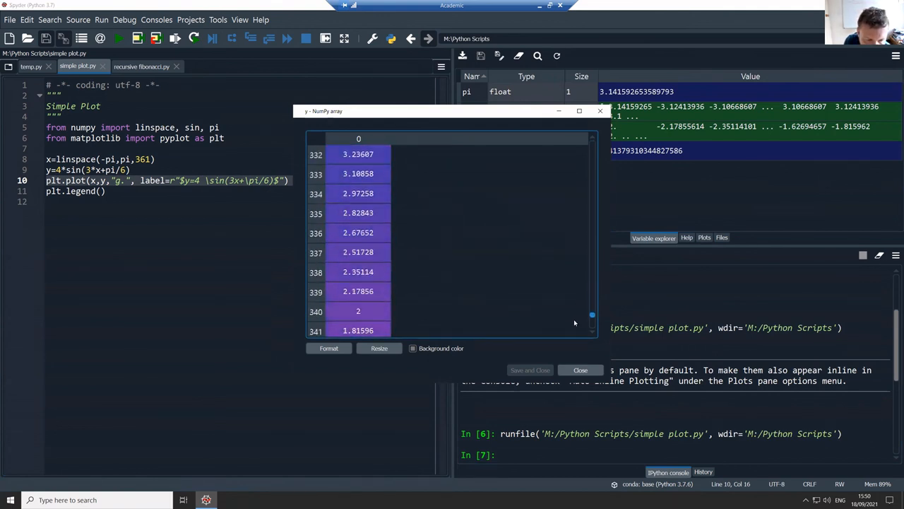
scroll(up, 3)
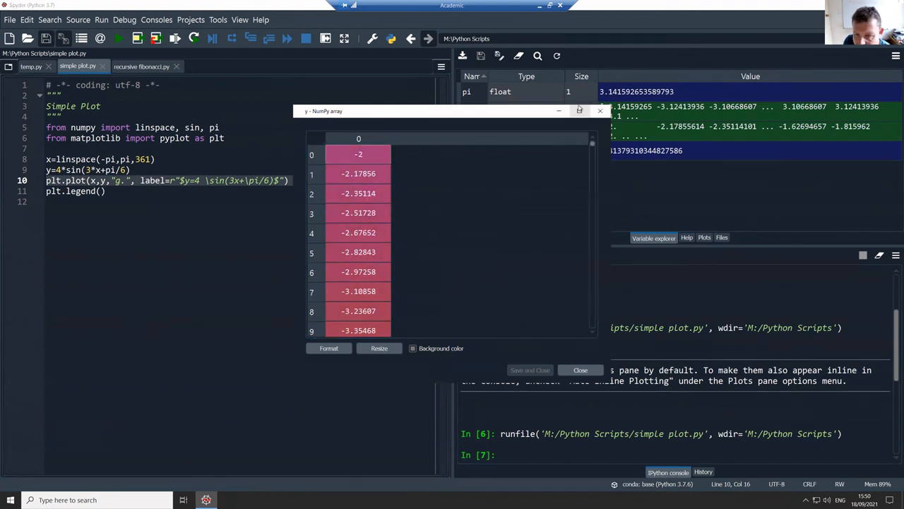
click(599, 110)
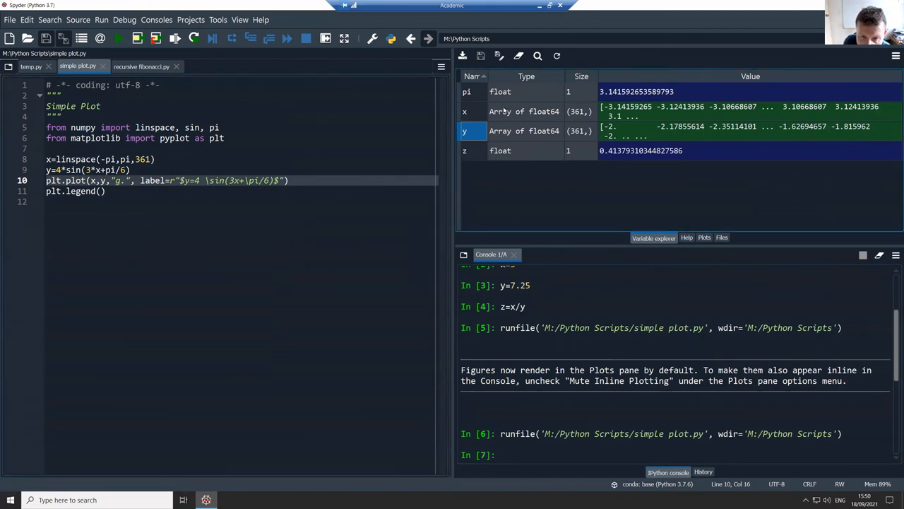
mouse_move(738, 122)
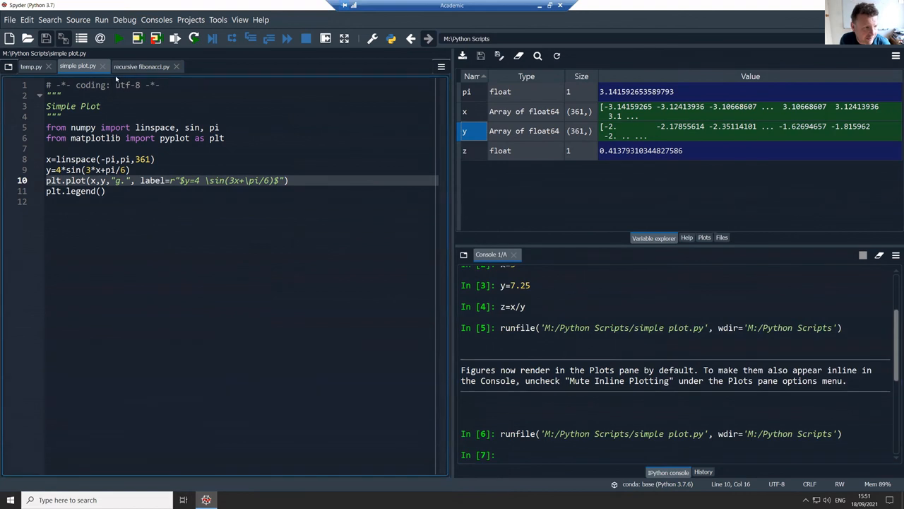
- Return to the Files view listing recursive fibonacci.py and simple plot.py
click(720, 237)
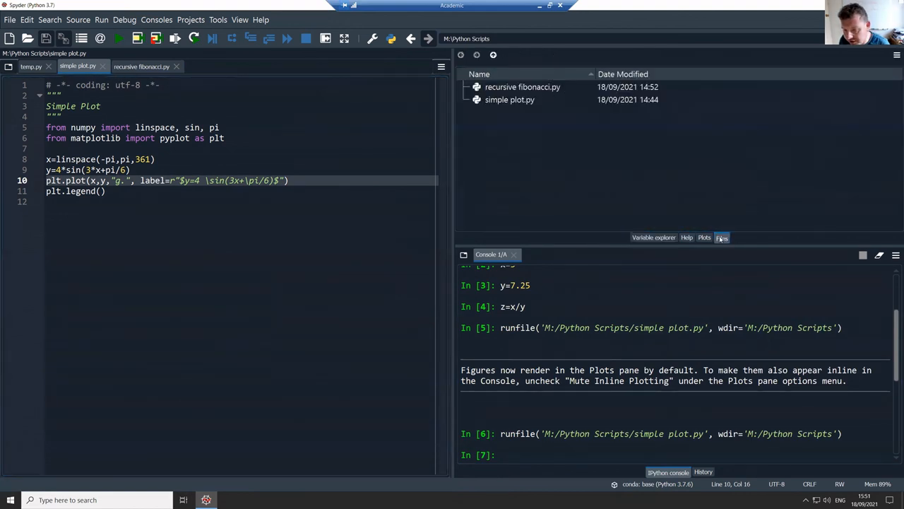